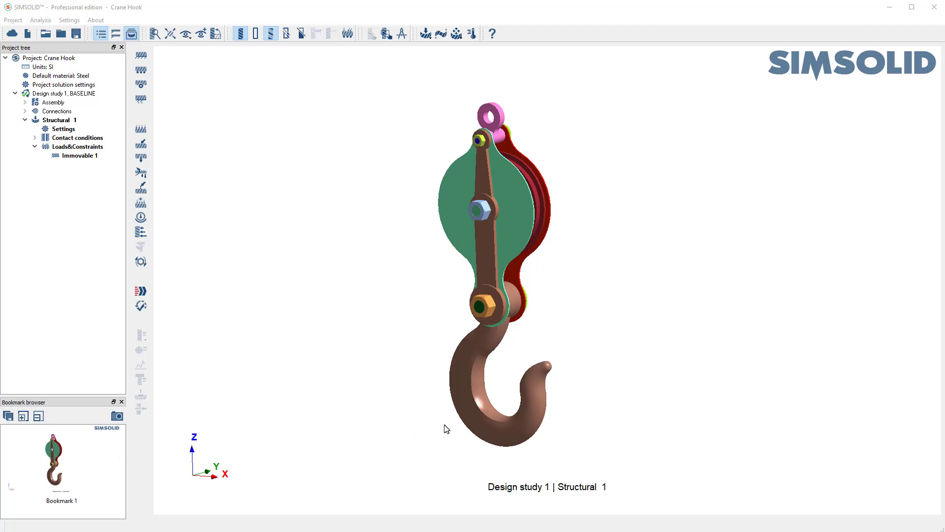
mouse_move(497, 426)
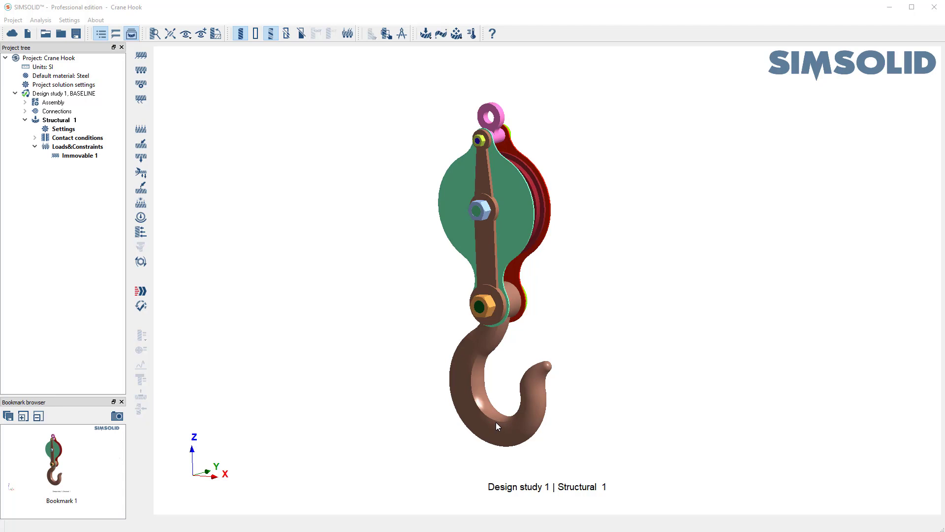
mouse_move(514, 412)
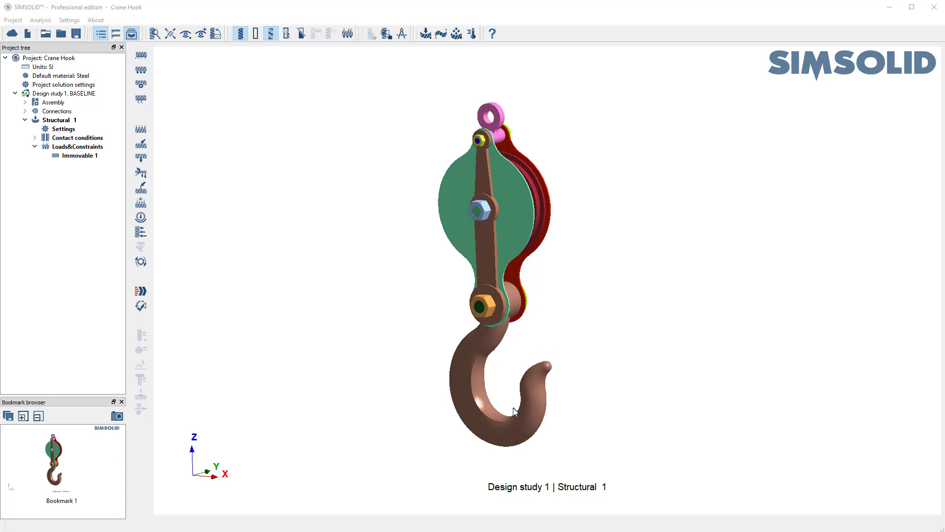
mouse_move(509, 415)
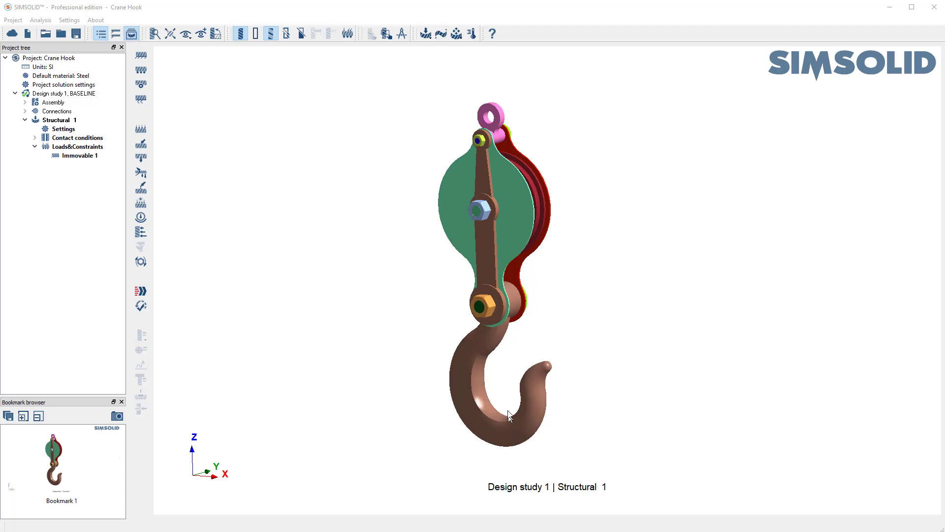
Switch to the front view and zoom in until the crane hook fills the screen.
click(79, 146)
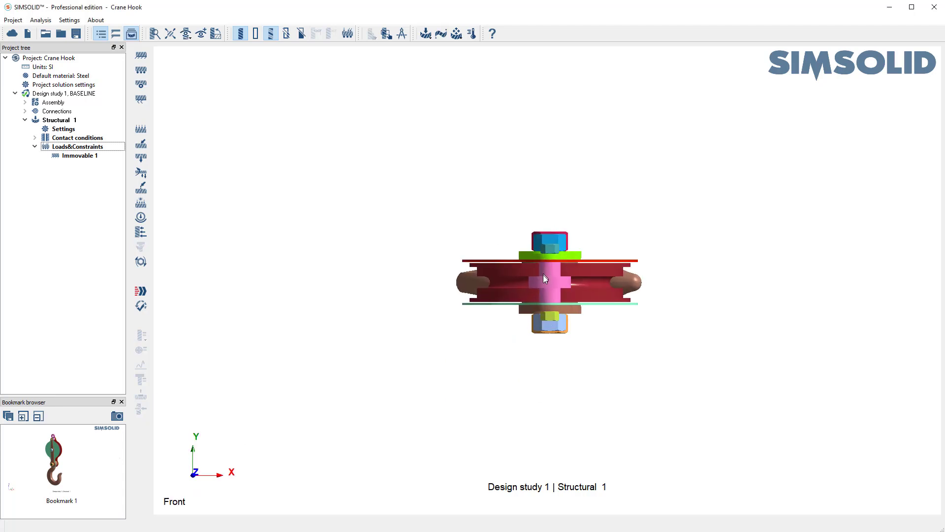
scroll(up, 3)
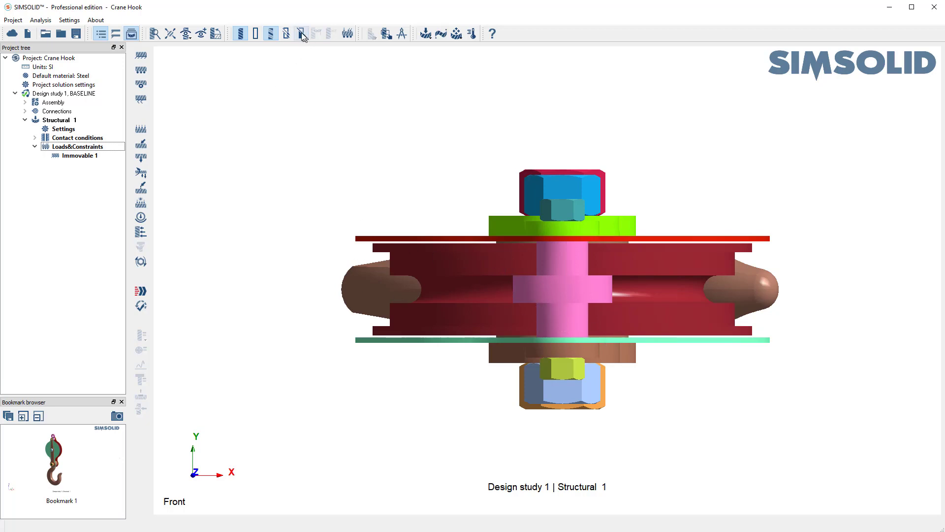
mouse_move(302, 34)
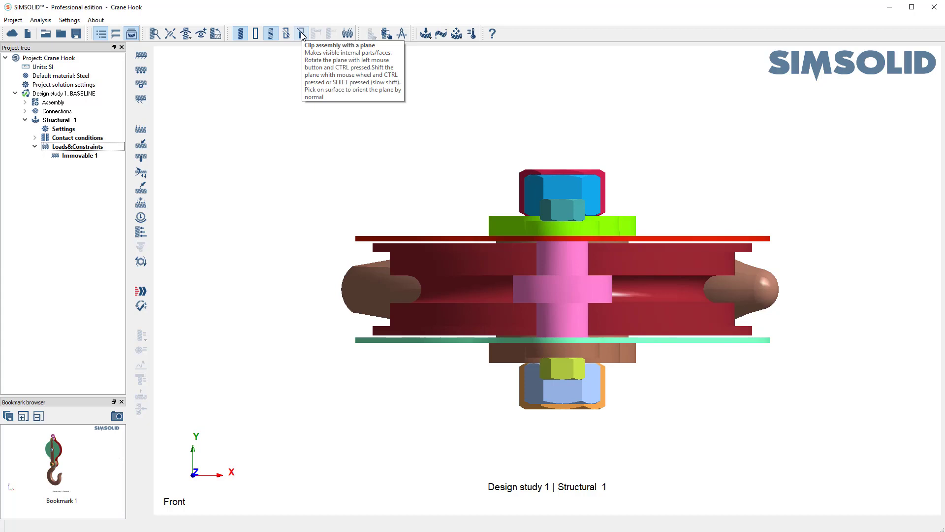
Clip the assembly with a plane to expose the hook's inner curved face.
click(302, 34)
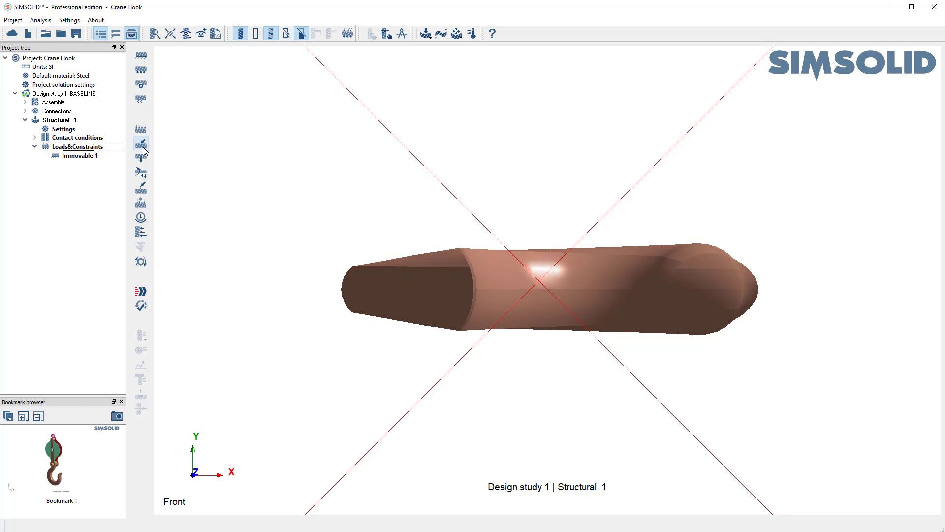
Start a new load applied to a newly created circular spot of 25 mm diameter.
click(140, 142)
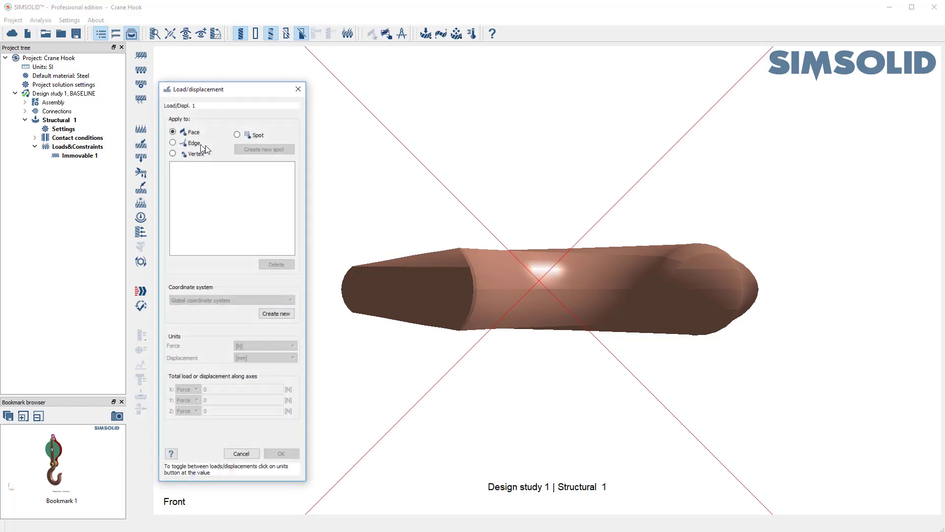
click(238, 135)
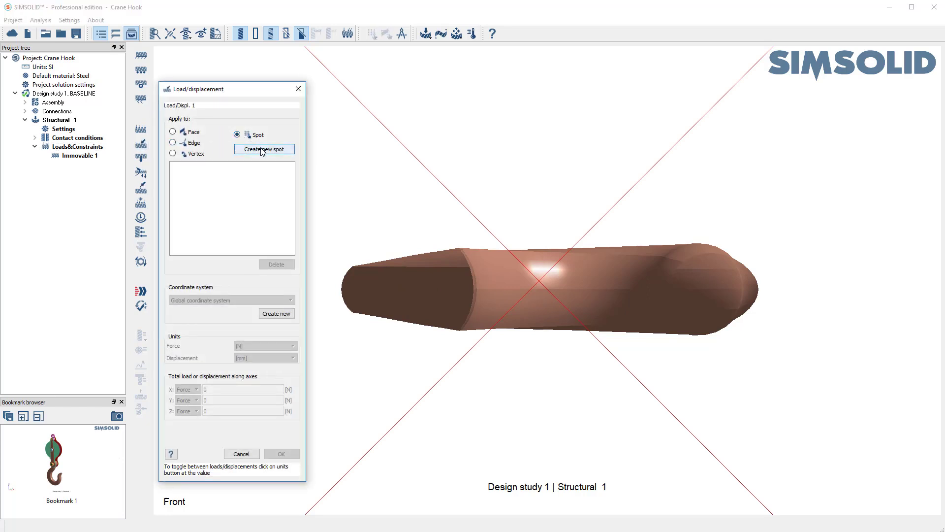
click(264, 148)
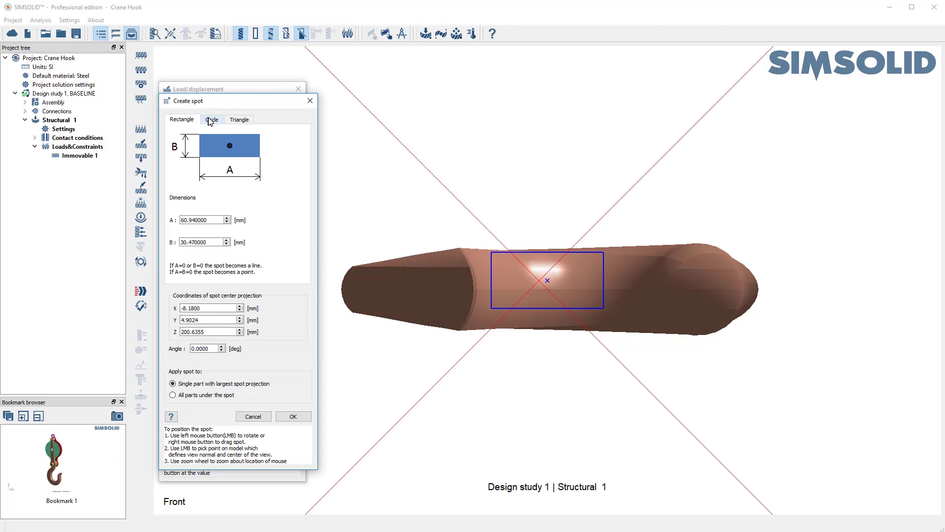
click(211, 119)
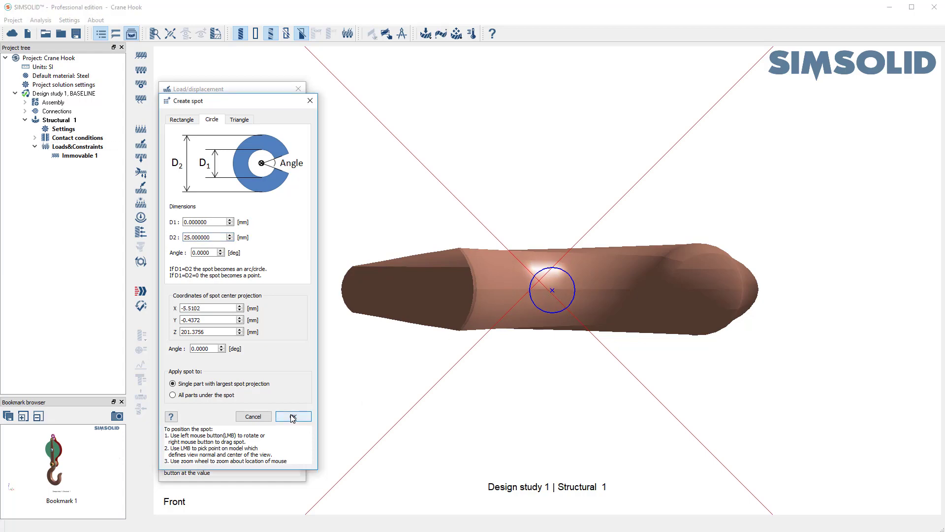
Confirm the circular spot on the hook and enter a -1000 N force along Z.
click(293, 416)
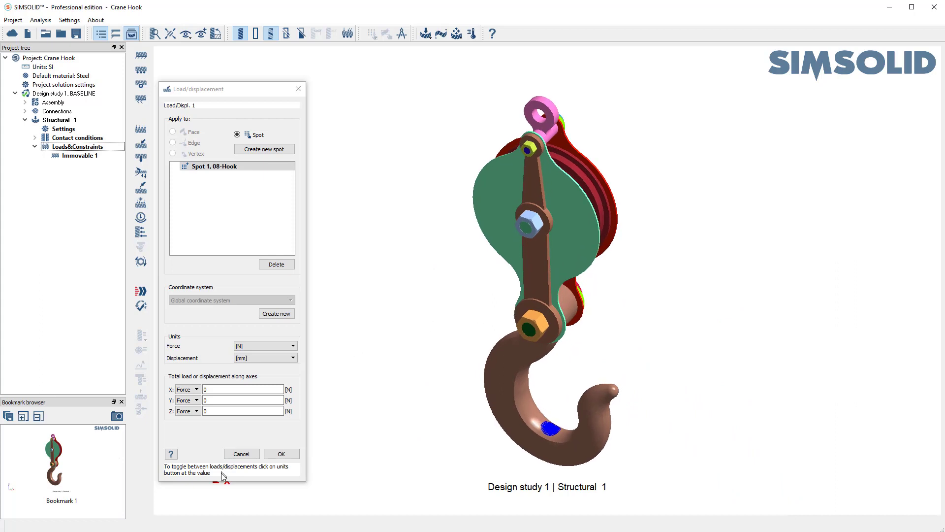
click(242, 411)
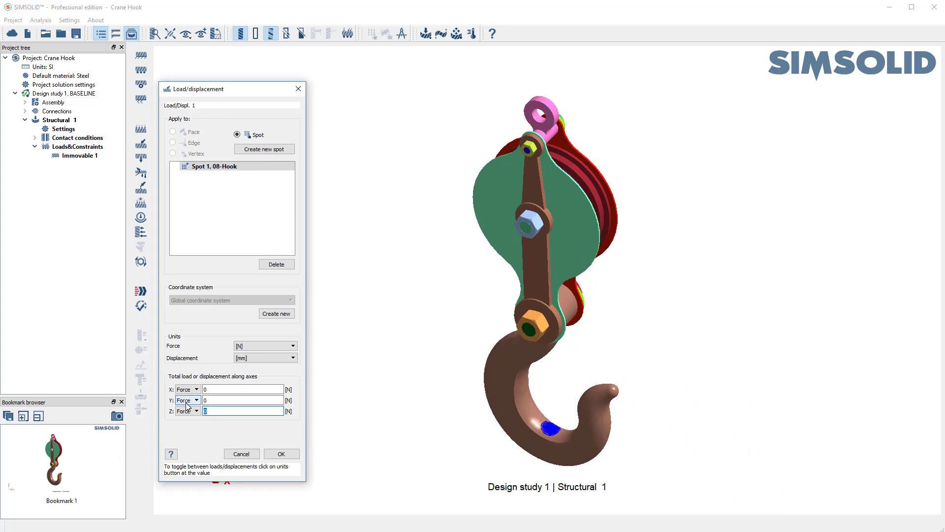
text(-1000)
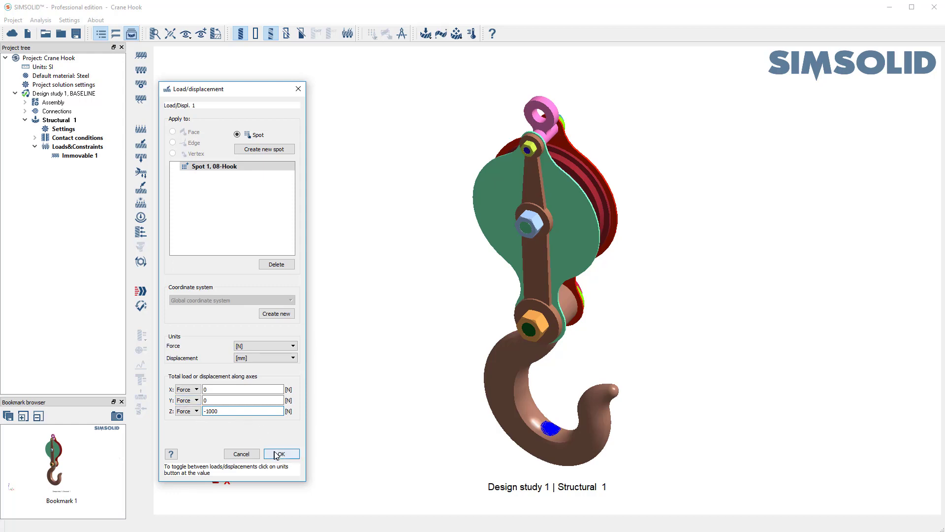
Accept the spot load, solve the study and show the Von Mises stress contour.
click(280, 453)
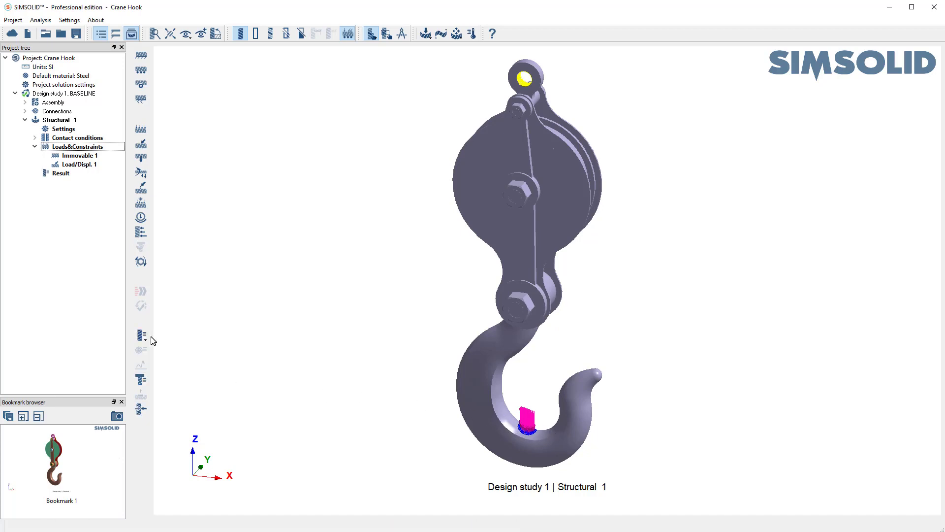
click(141, 336)
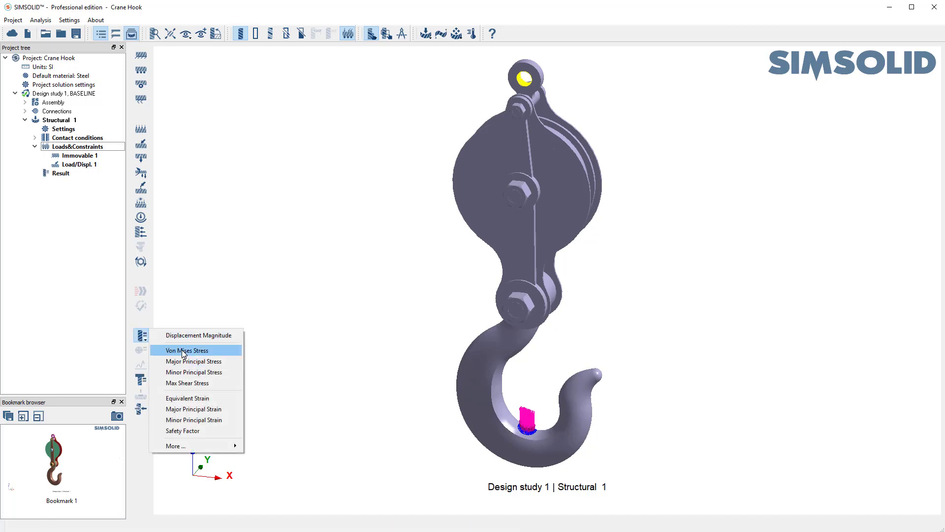
click(187, 351)
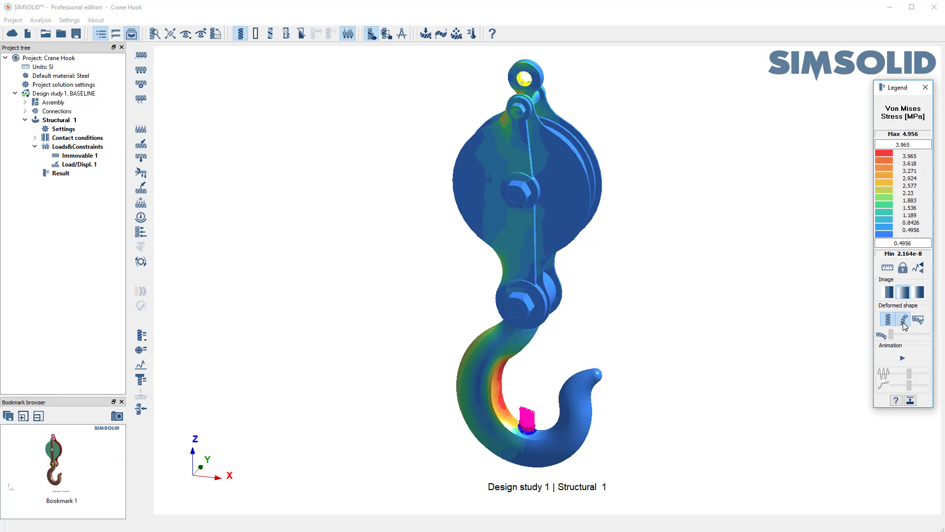